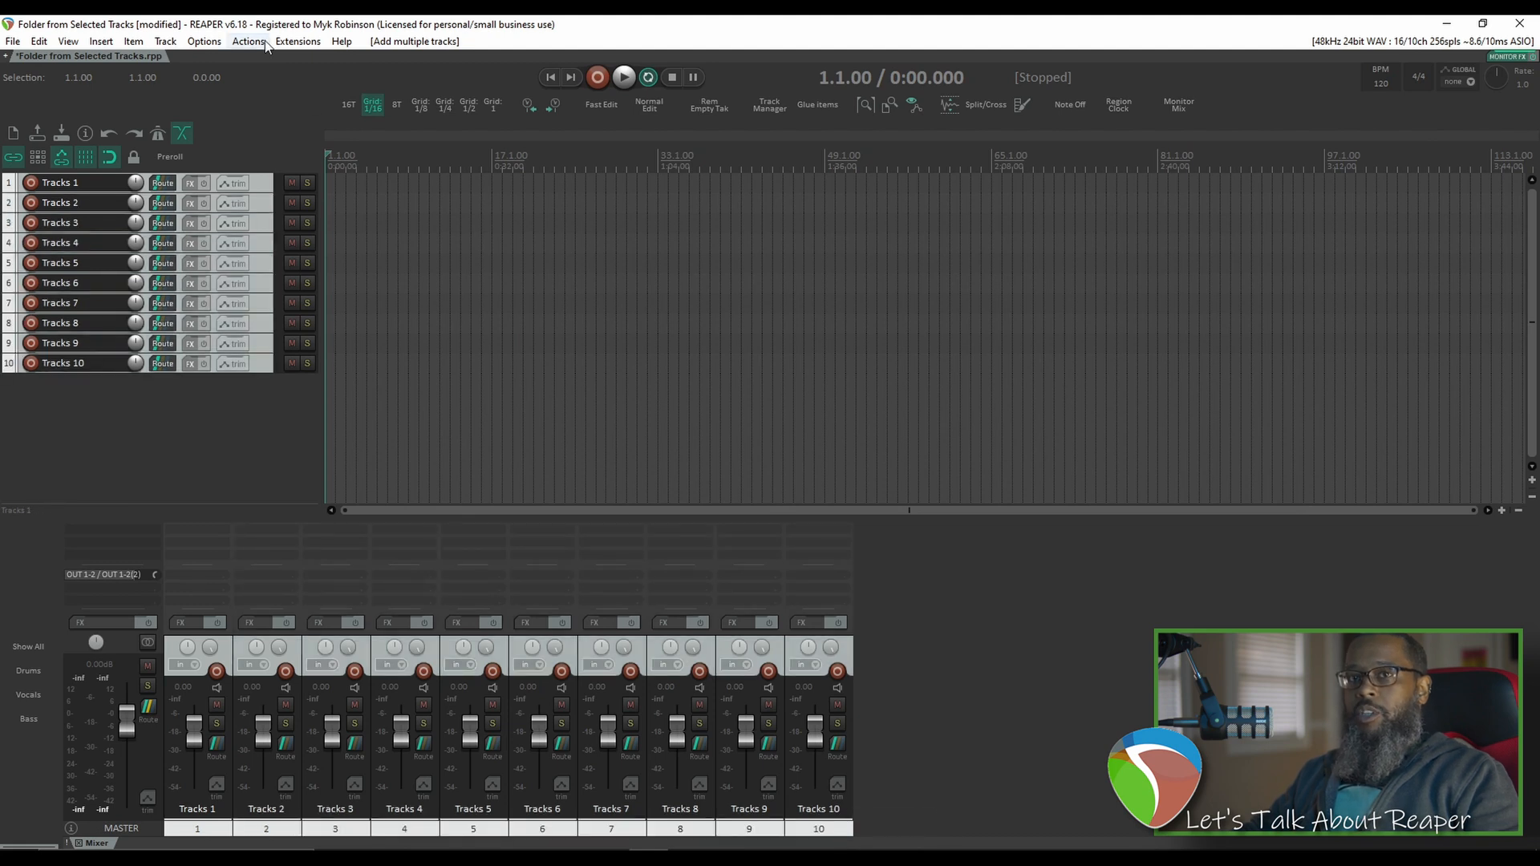
Step: Show the ReaPack submenu under Extensions
left_click(296, 40)
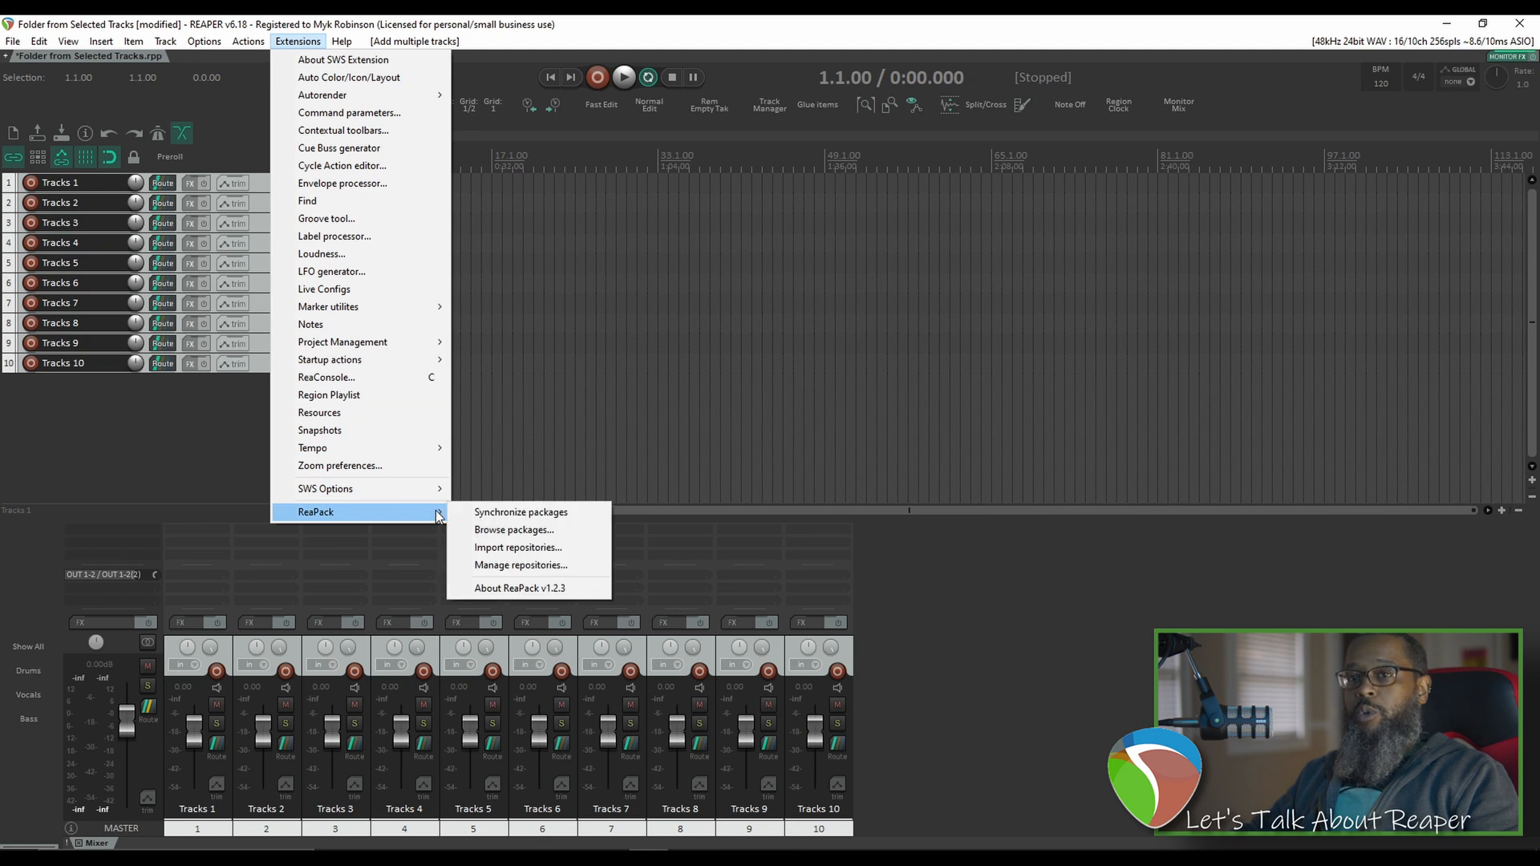
mouse_move(521, 511)
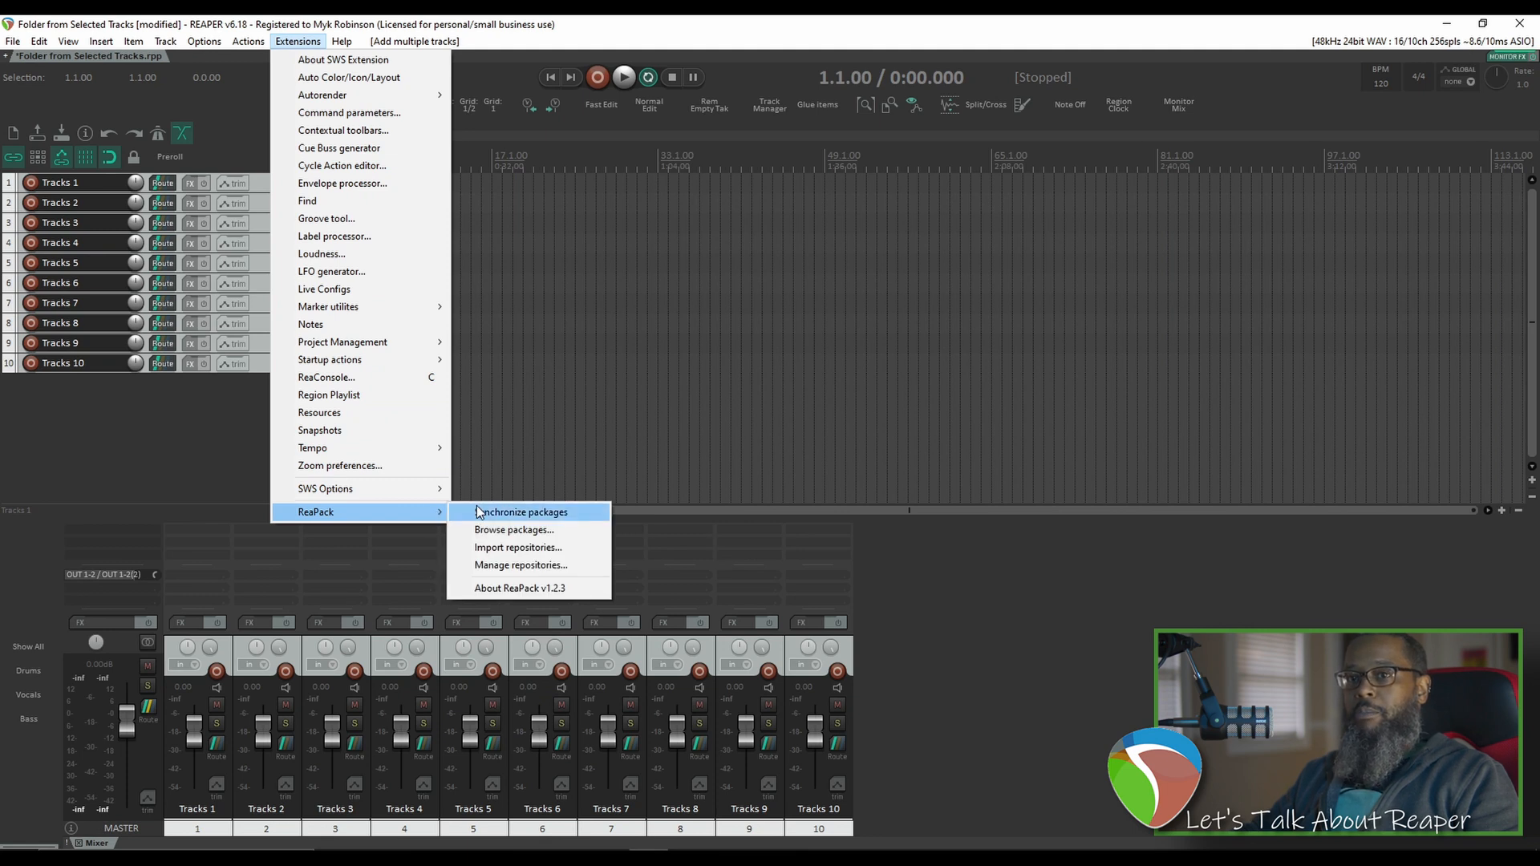
mouse_move(514, 529)
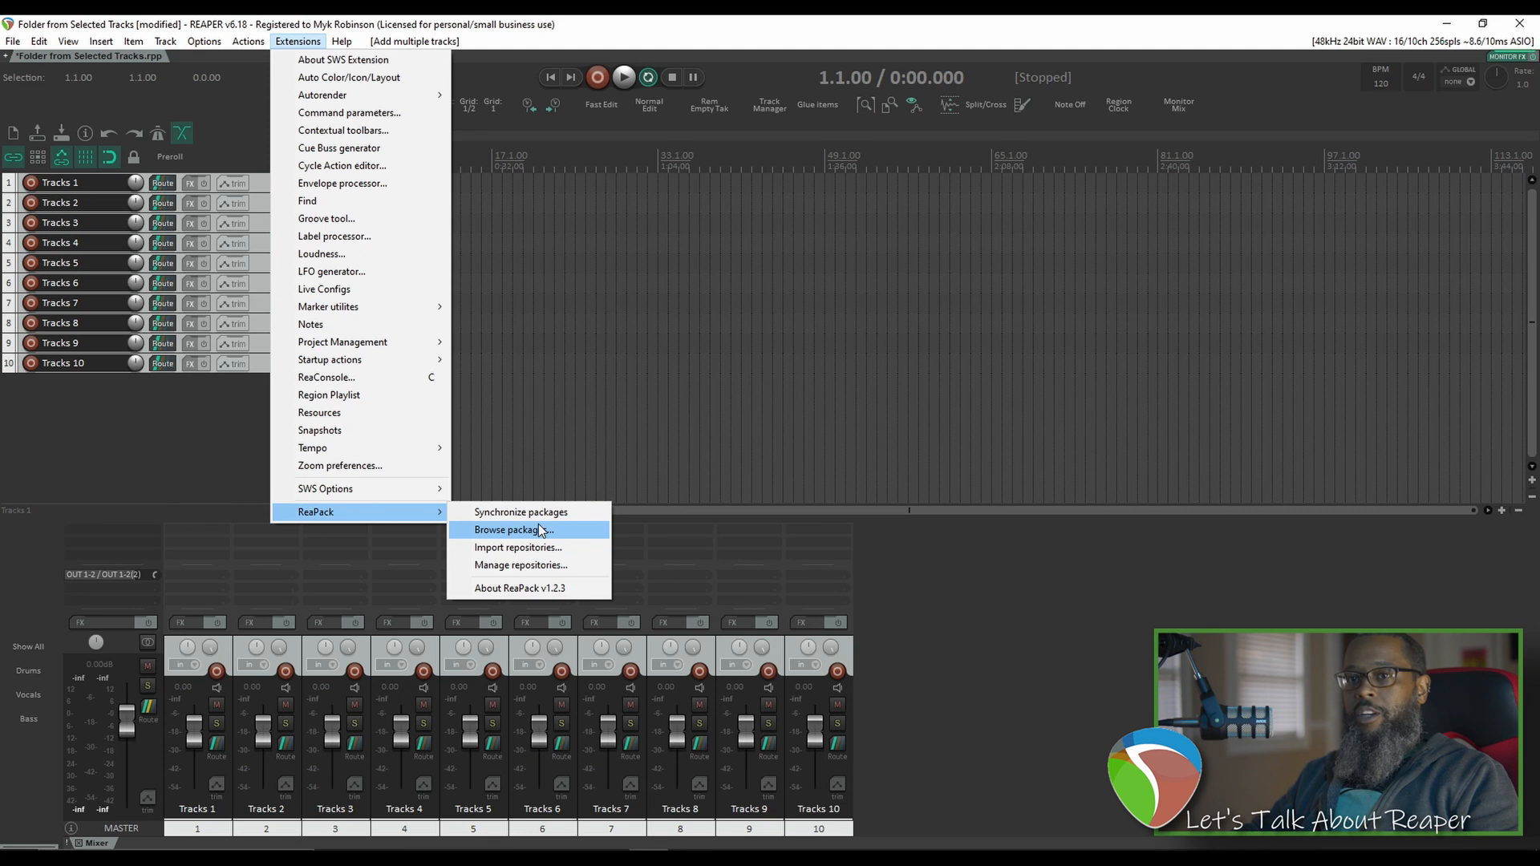
Step: Search ReaPack packages for 'creat', then close the package browser
left_click(508, 530)
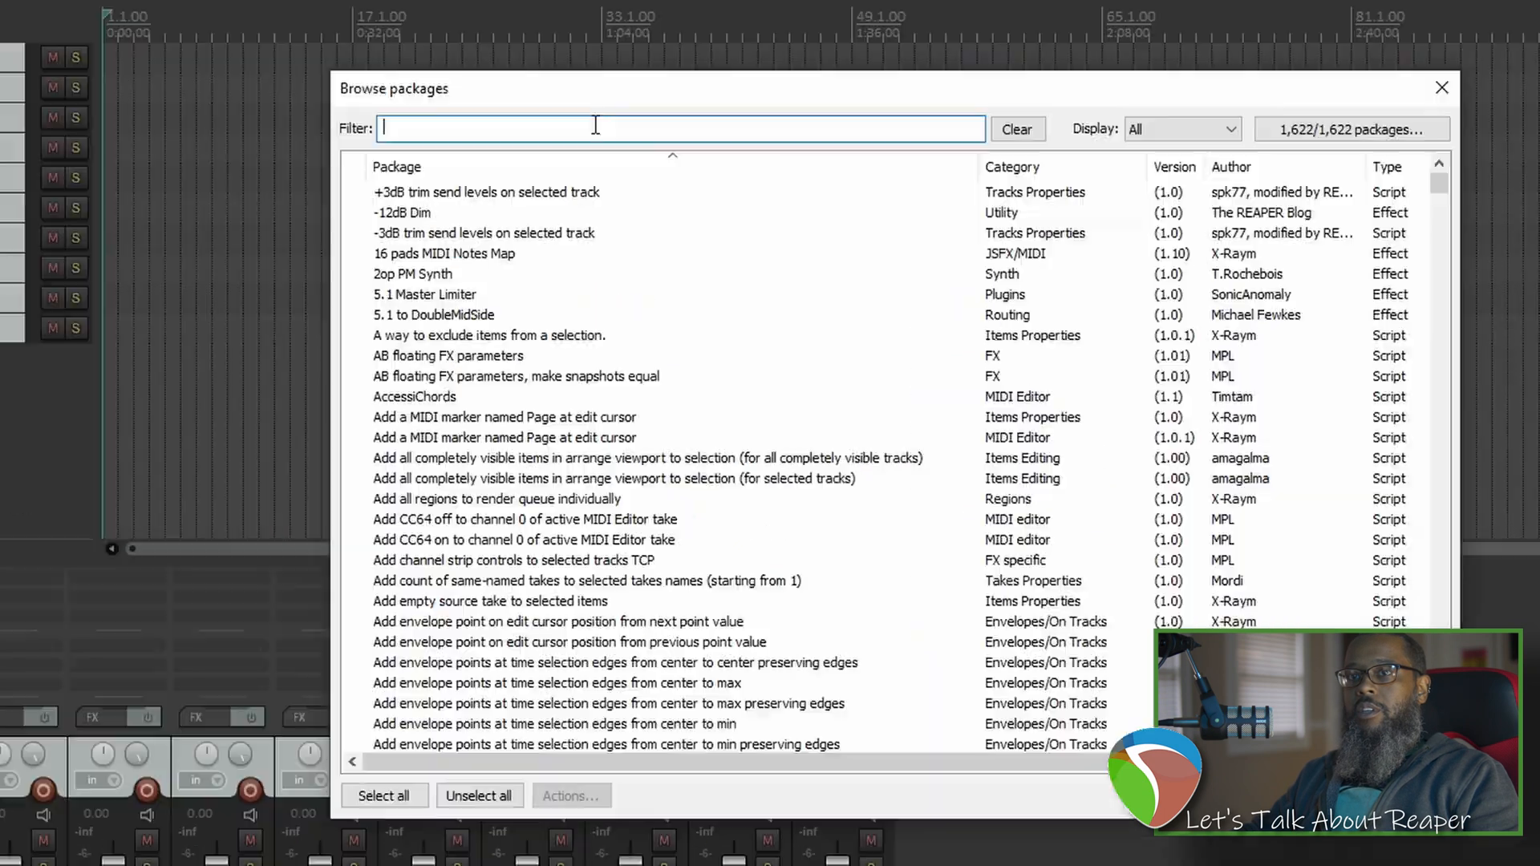
type("create folder")
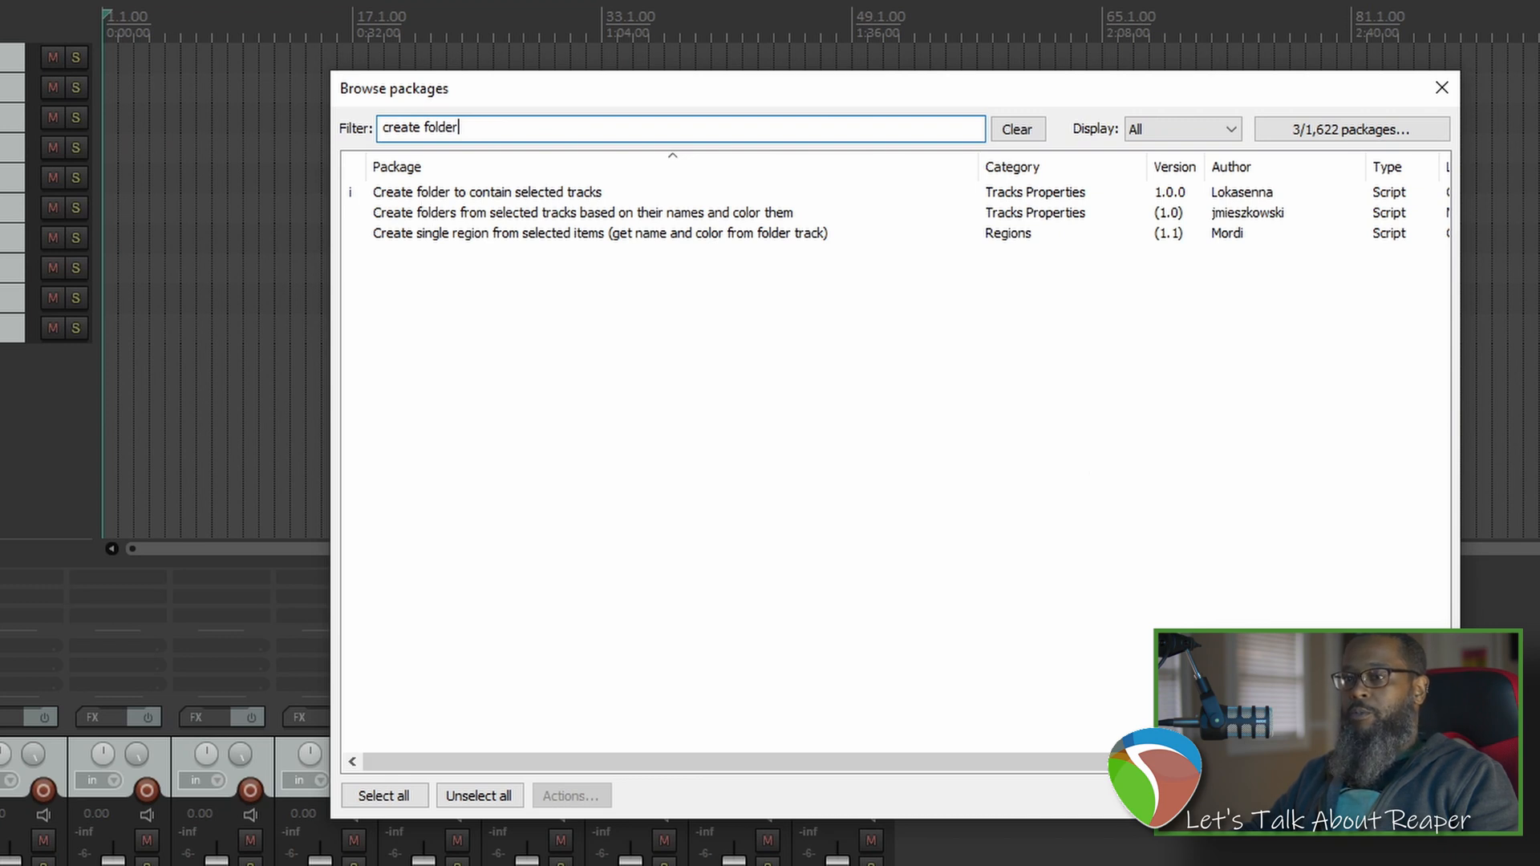
left_click(1440, 87)
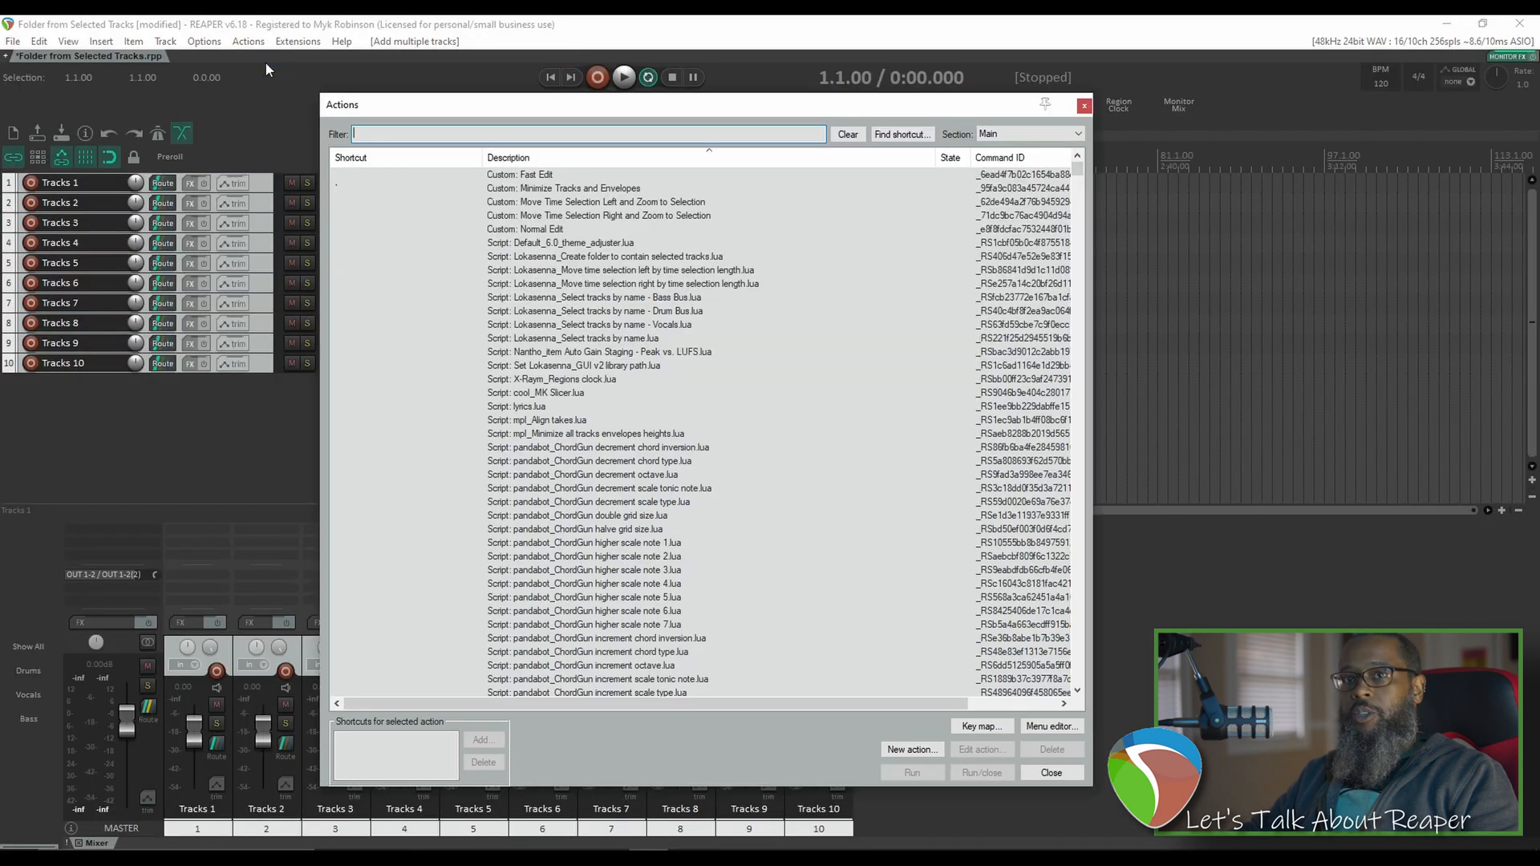
Step: Run Lokasenna's create-folder script on the ten tracks, naming the parent 'Folder'
type("create folder")
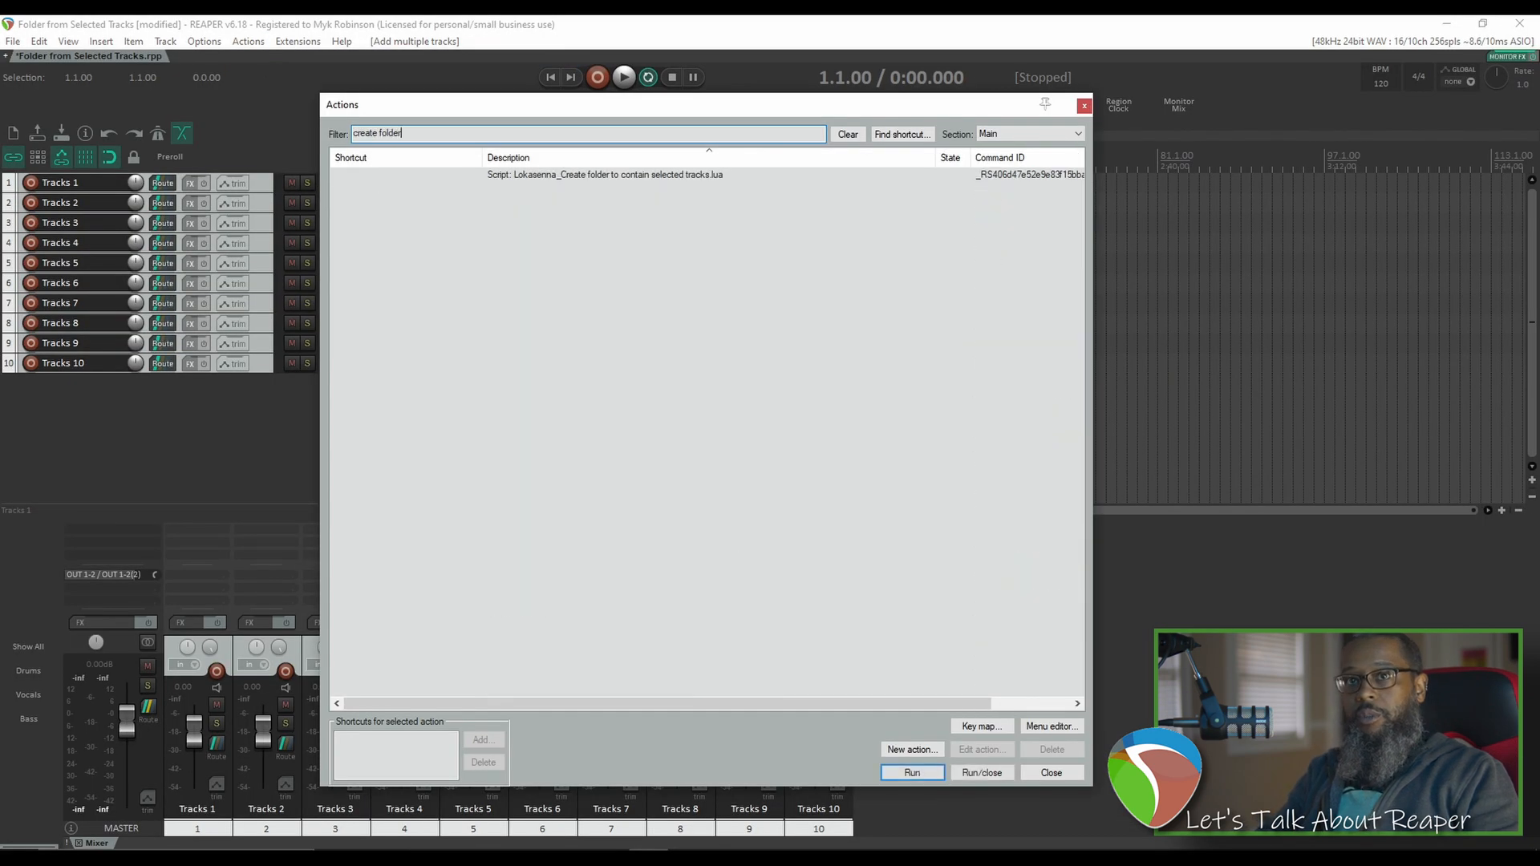
left_click(604, 175)
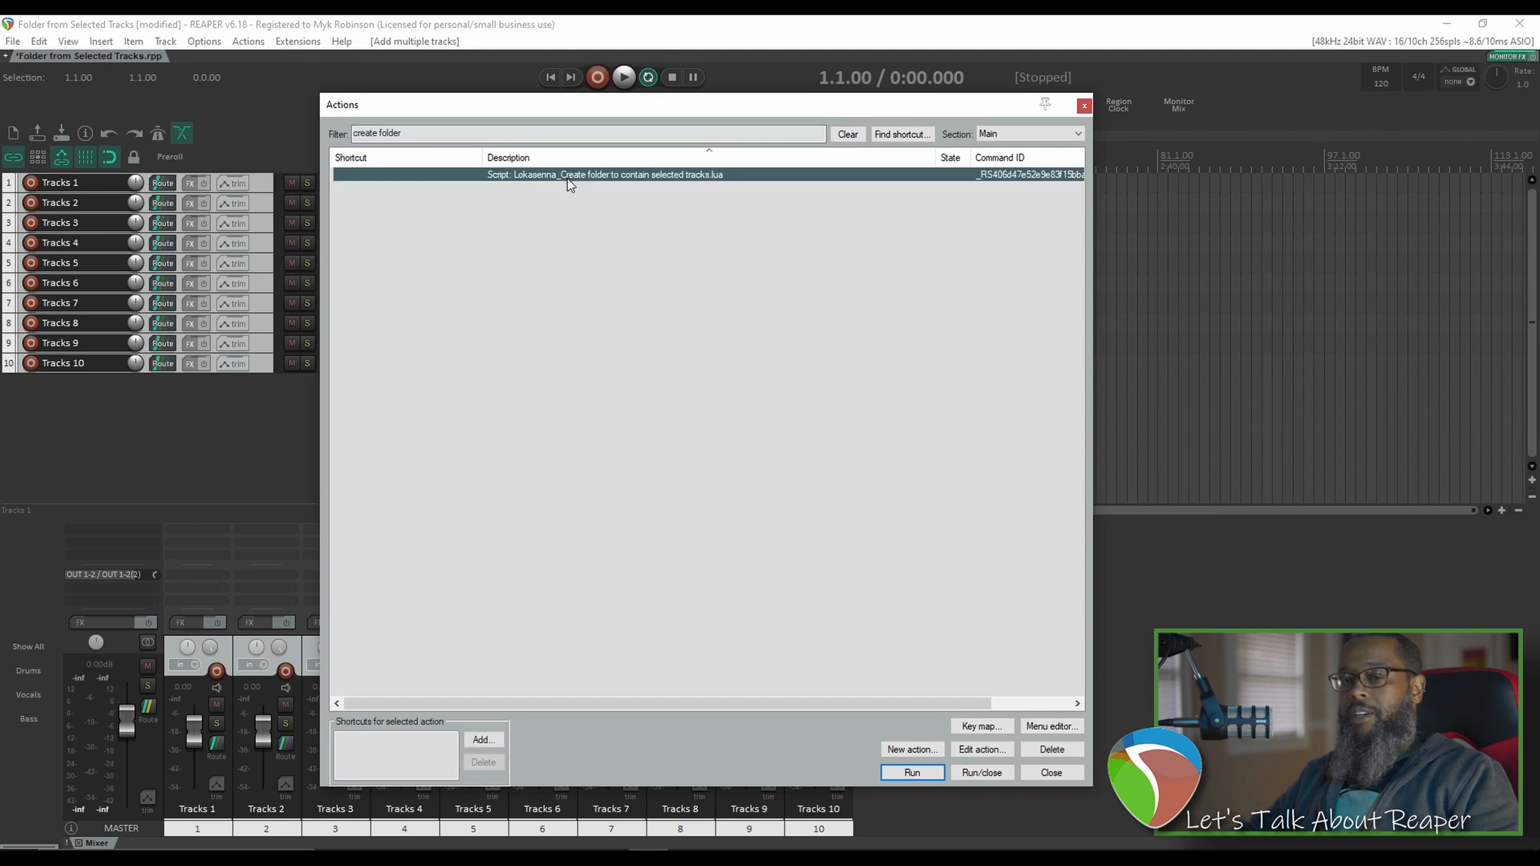
mouse_move(480, 695)
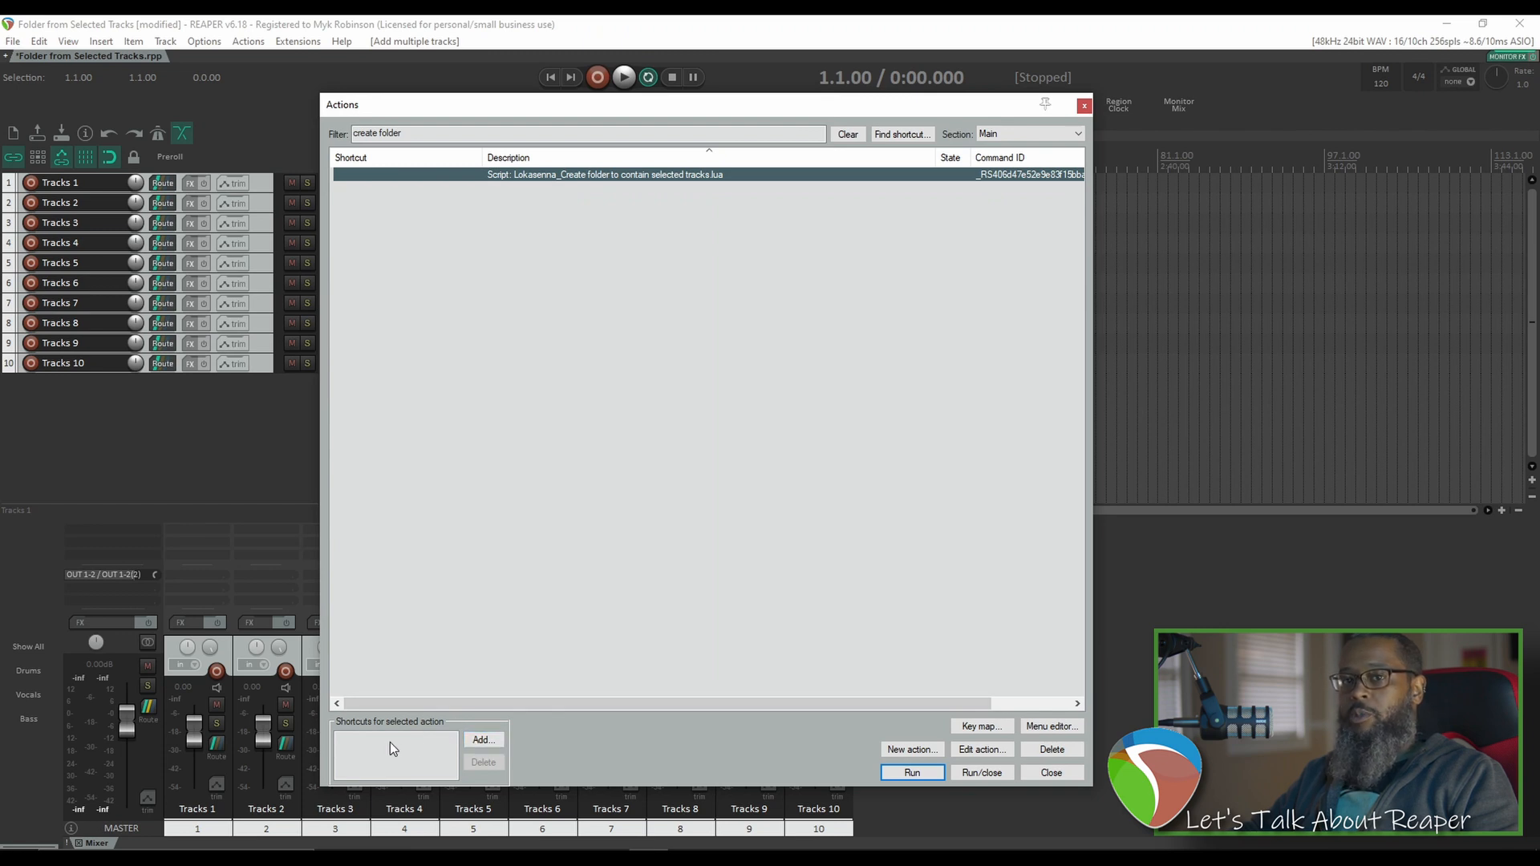
left_click(910, 772)
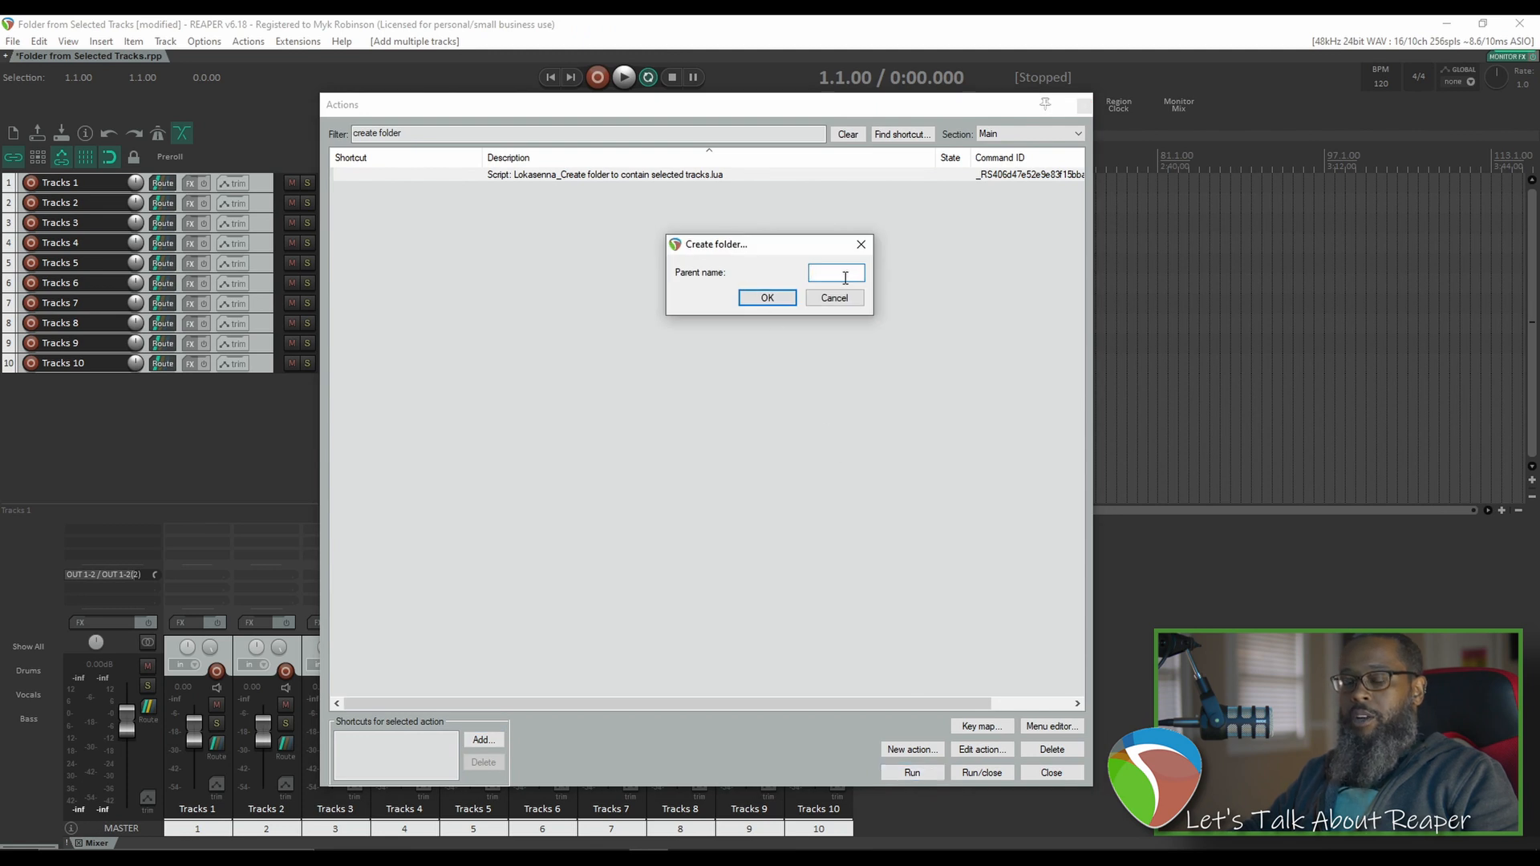
type("Folder")
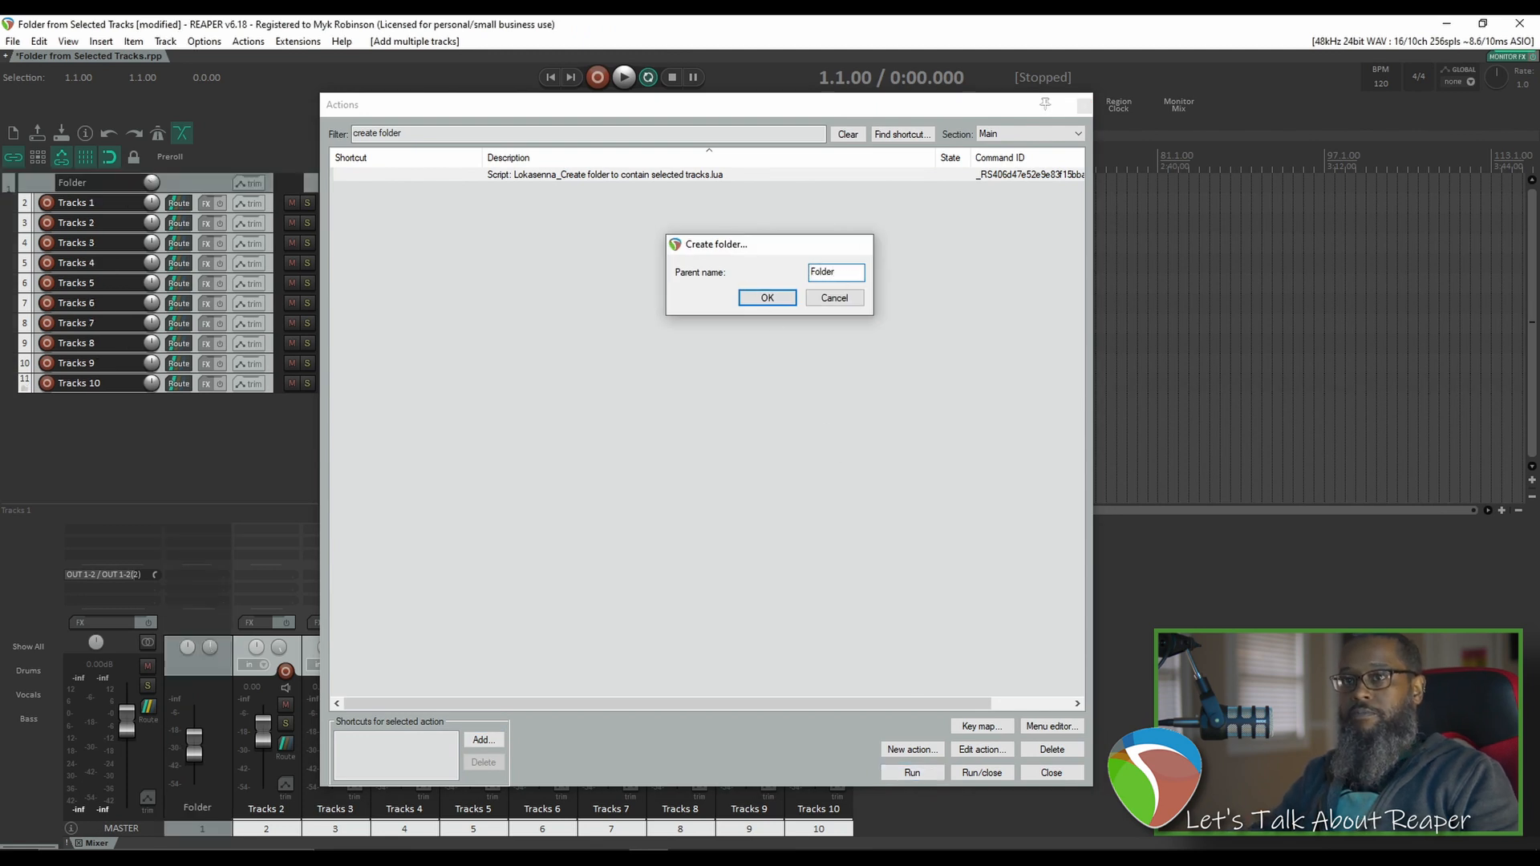
left_click(766, 298)
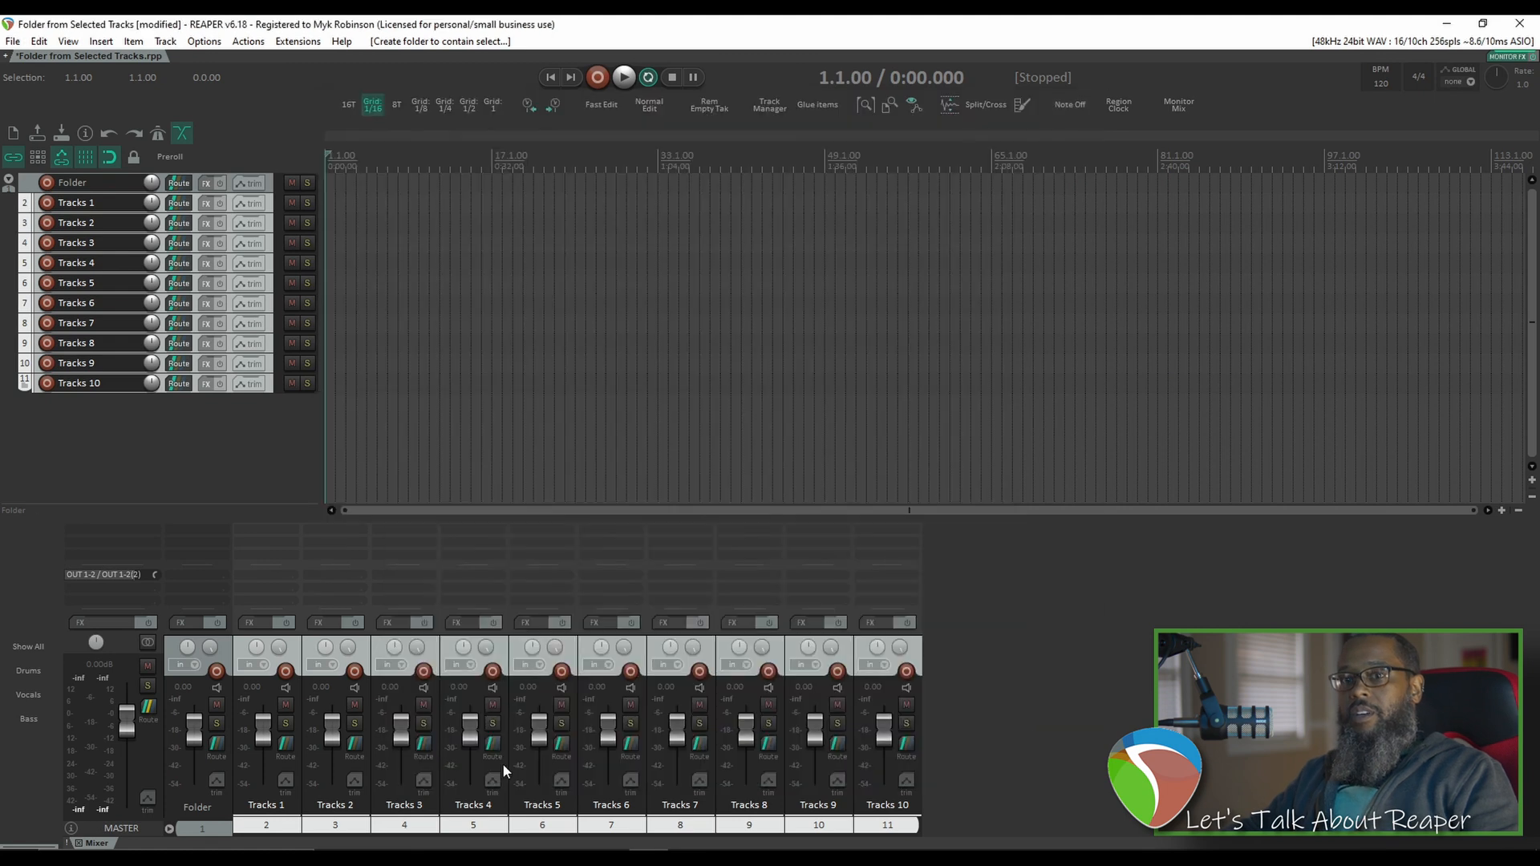
mouse_move(201, 835)
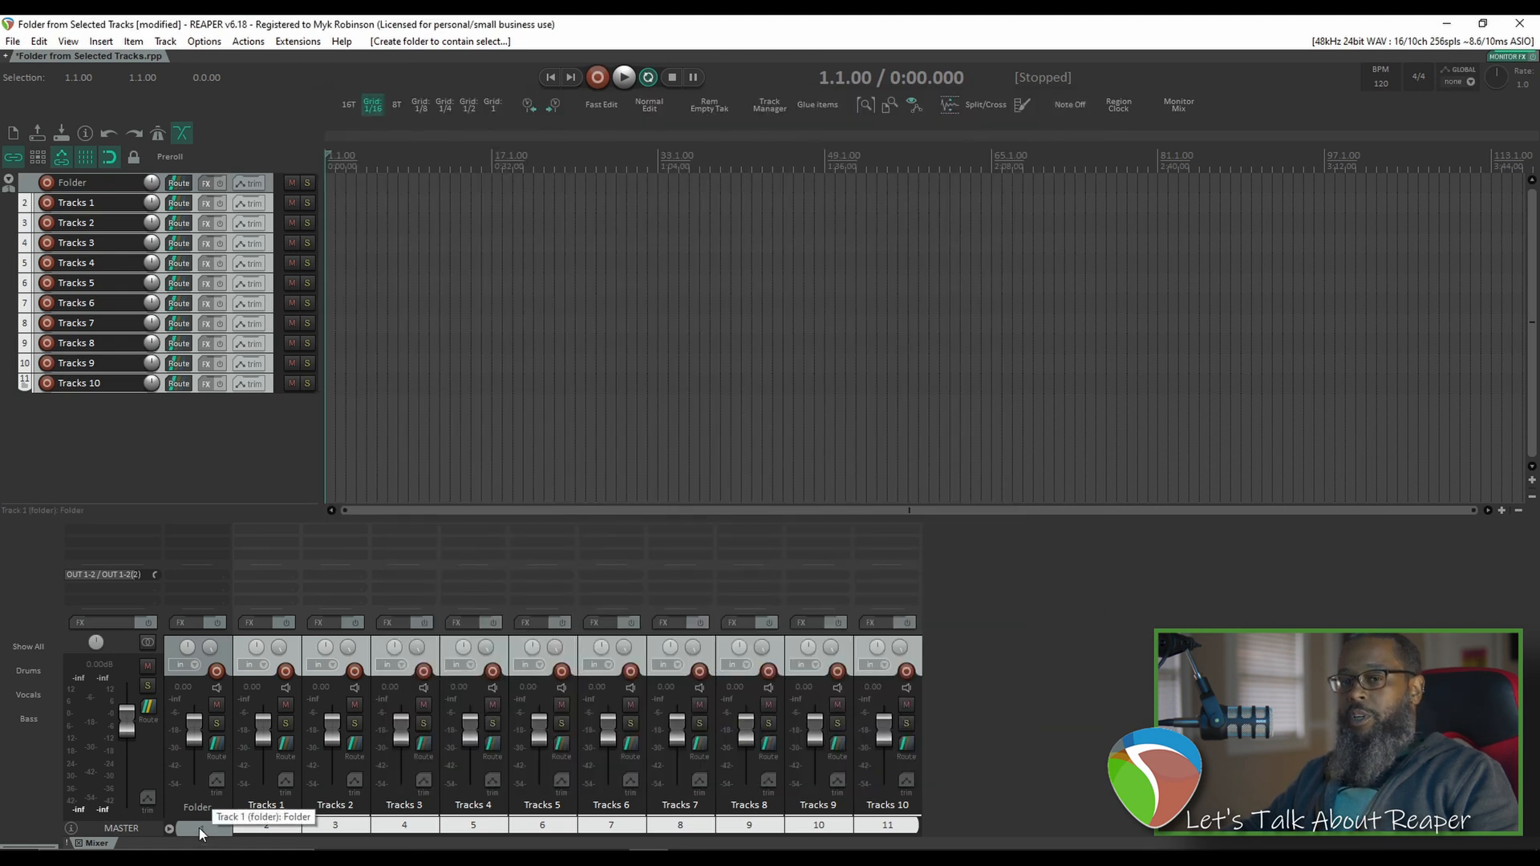